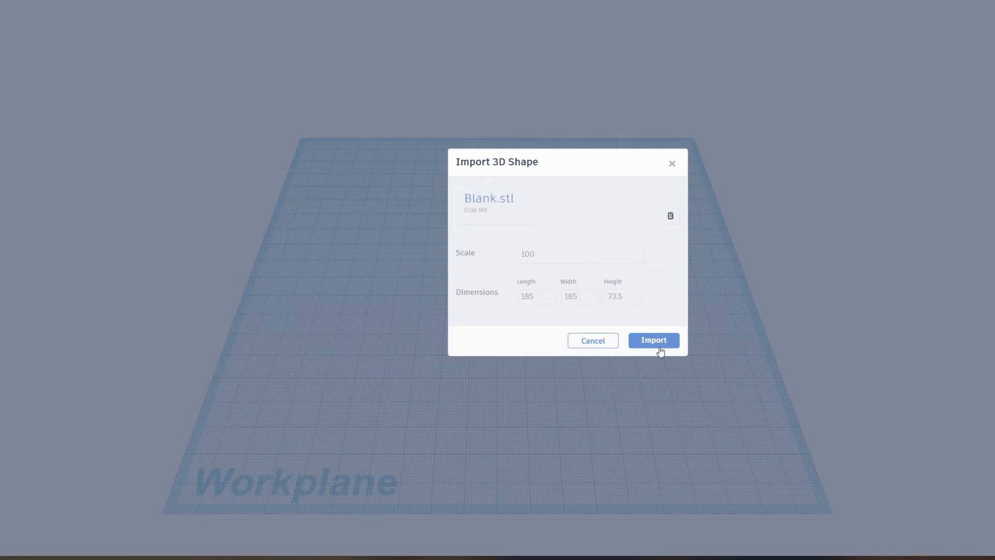
# Import Blank.stl at scale 100 as the starting case module.
pyautogui.click(653, 340)
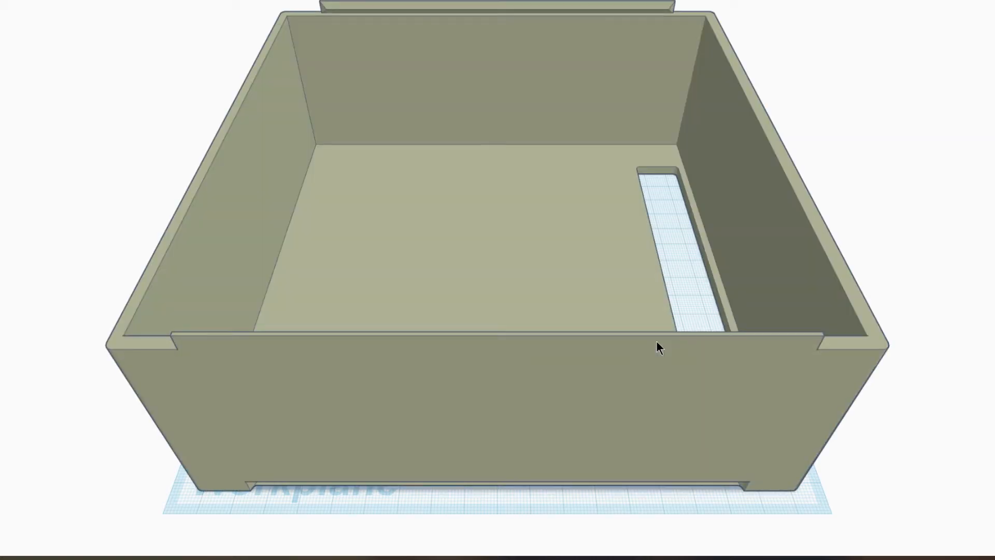
pyautogui.moveTo(724, 265)
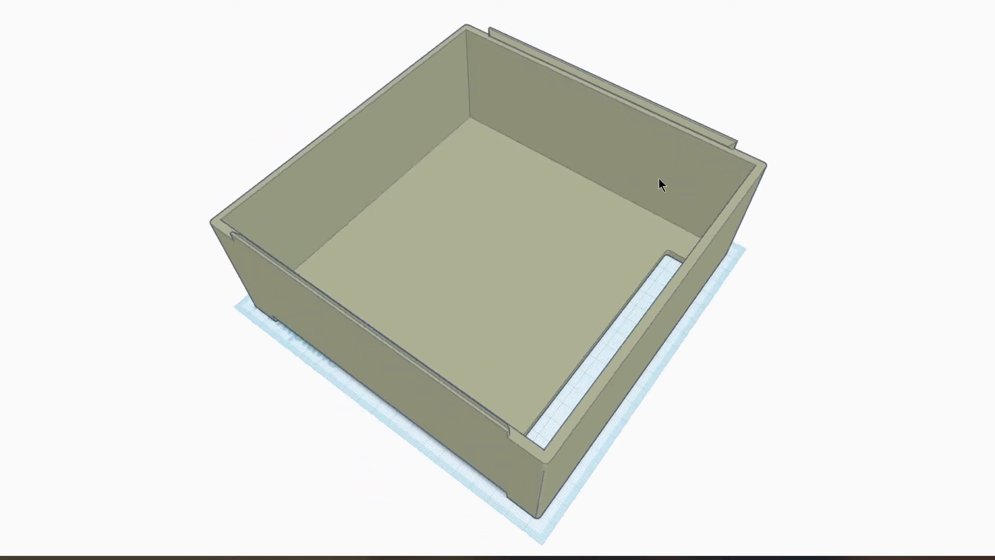
# Orbit around the imported case shell to look it over.
pyautogui.moveTo(662, 184); pyautogui.dragTo(681, 322)
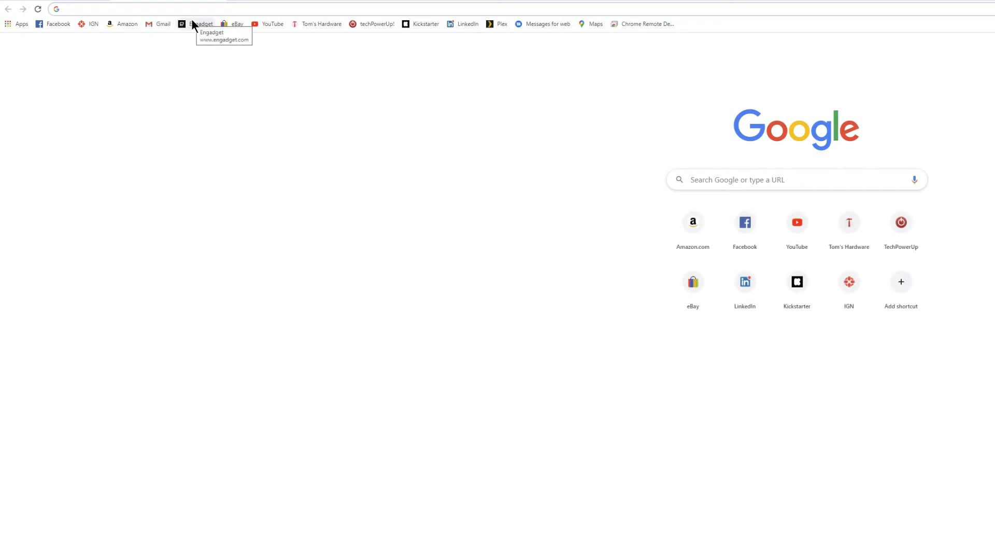
# Search Google for 'atx ps' to check ATX power supply dimensions.
pyautogui.write('atx ps')
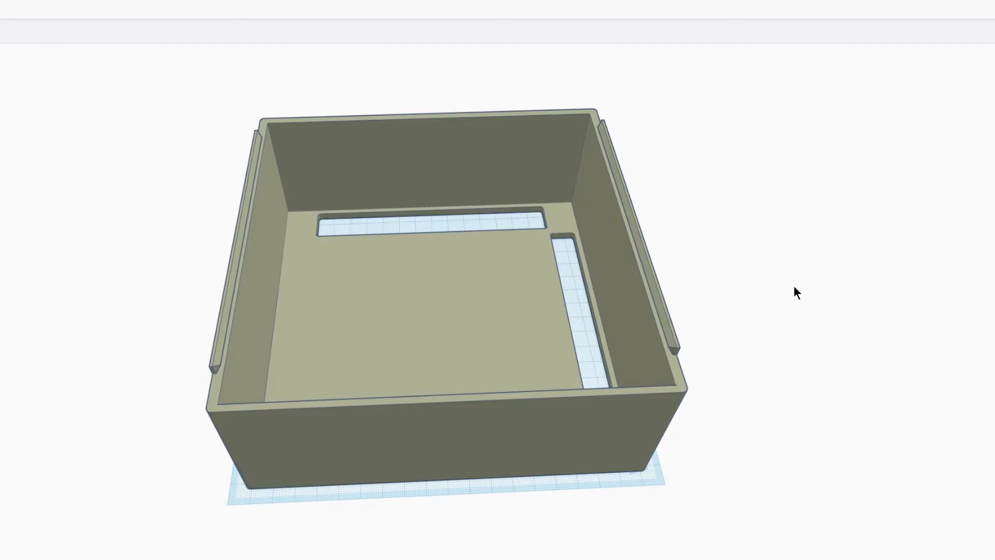
# Place a new red Box shape on the case floor and select it for resizing.
pyautogui.moveTo(797, 292); pyautogui.dragTo(707, 345)
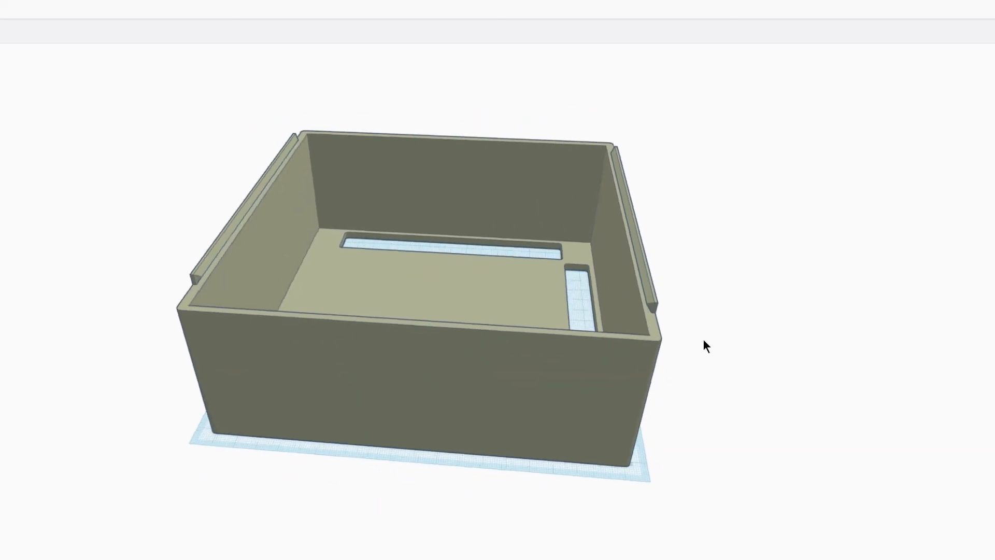
pyautogui.rightClick(706, 345)
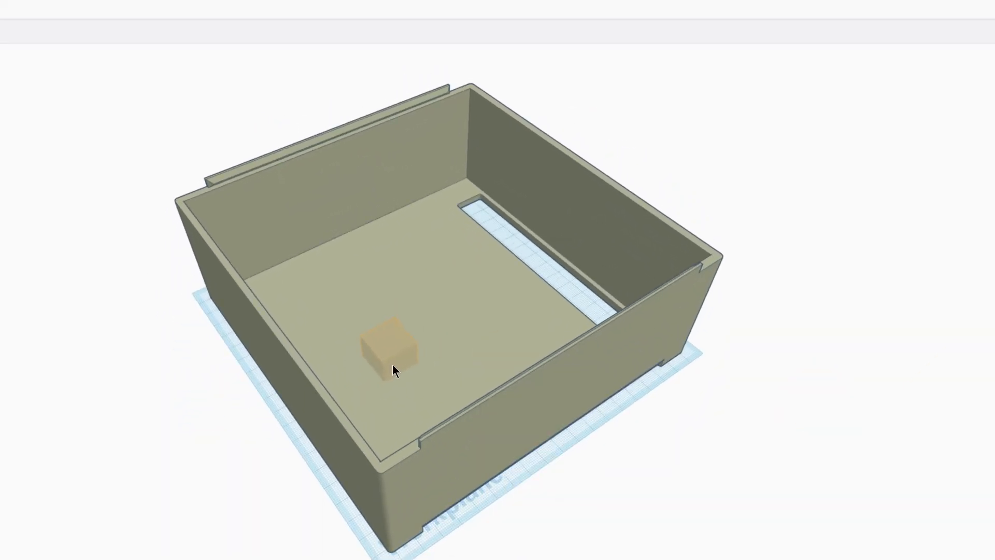
pyautogui.click(389, 349)
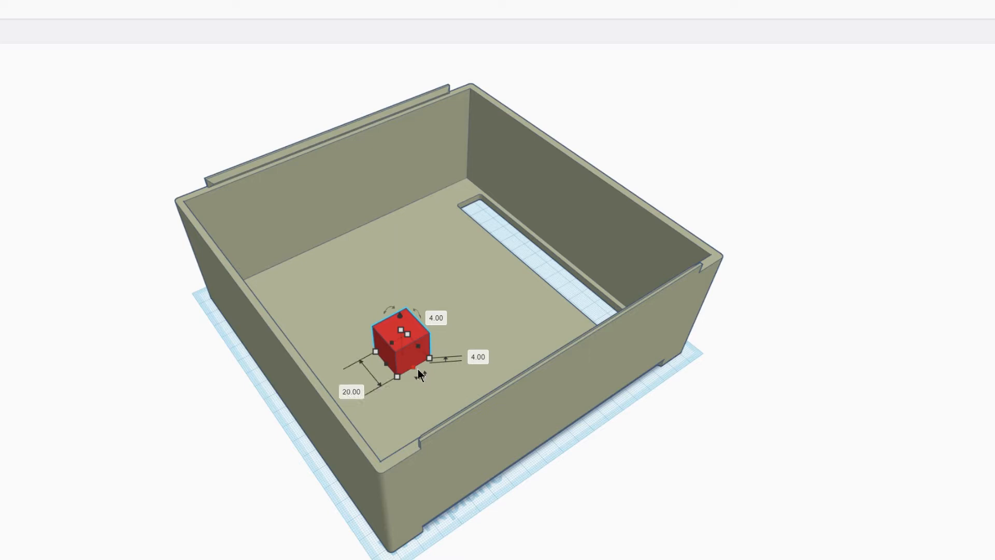
pyautogui.click(436, 317)
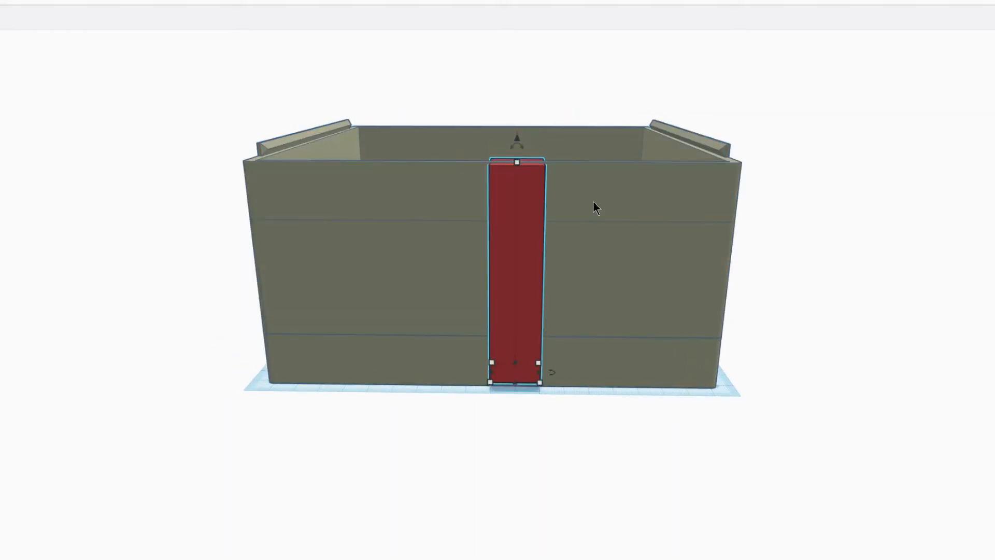
# Stretch the red block along the wall up to the wall's full height.
pyautogui.moveTo(596, 208); pyautogui.dragTo(346, 348)
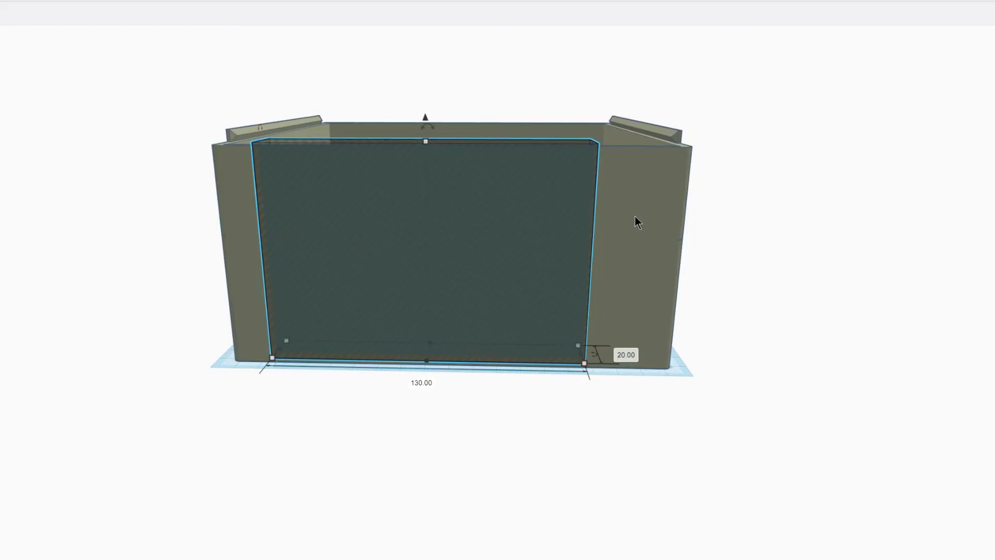
# Size the 130 mm wide hole shape over the wall for the PSU cutout.
pyautogui.moveTo(638, 222); pyautogui.dragTo(616, 204)
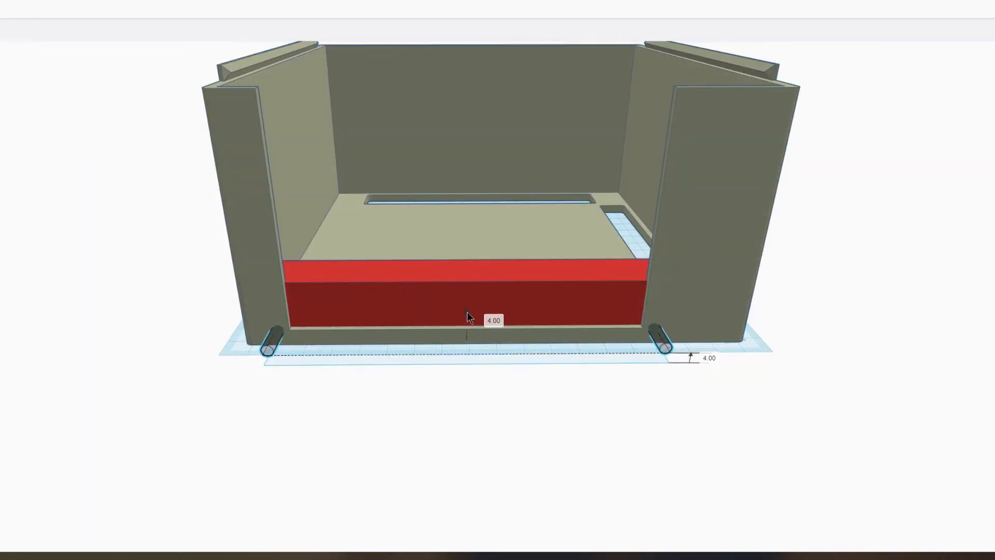
# Raise the red block spanning the wall opening to sit 4 mm above the floor.
pyautogui.moveTo(470, 317); pyautogui.dragTo(517, 178)
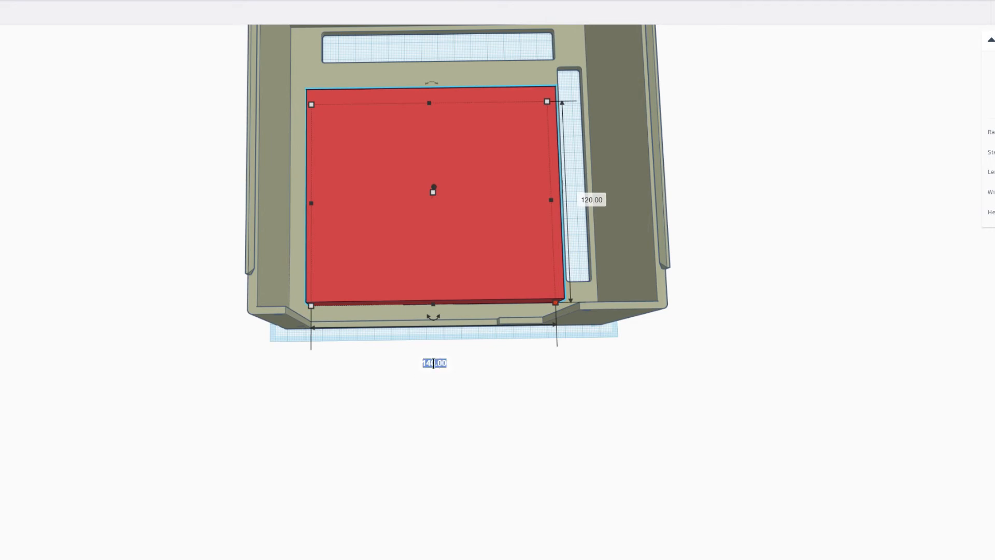
# Resize the 120 mm deep vent rectangle across the case floor.
pyautogui.moveTo(444, 190); pyautogui.dragTo(634, 381)
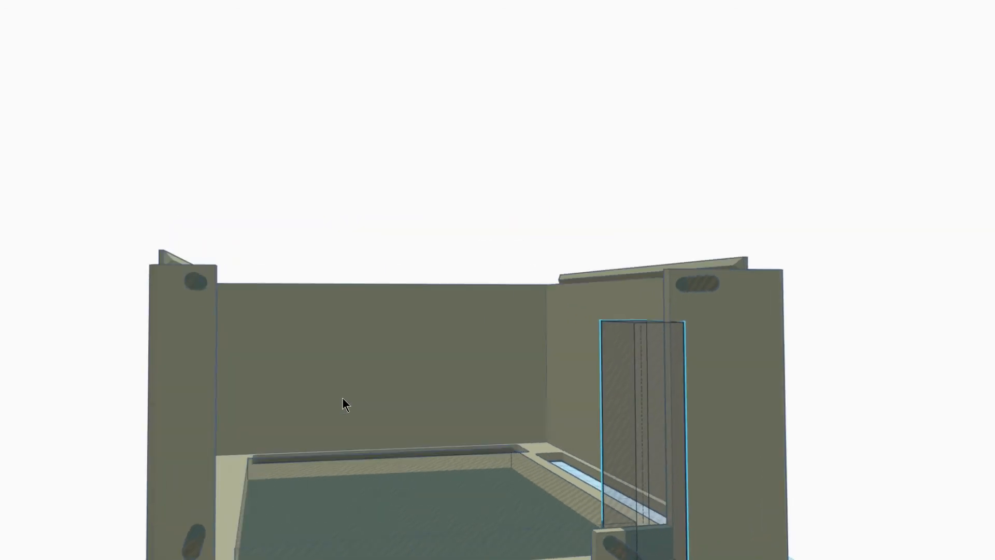
# Orbit around the finished case with its floor vent and screw-hole cutouts.
pyautogui.rightClick(560, 501)
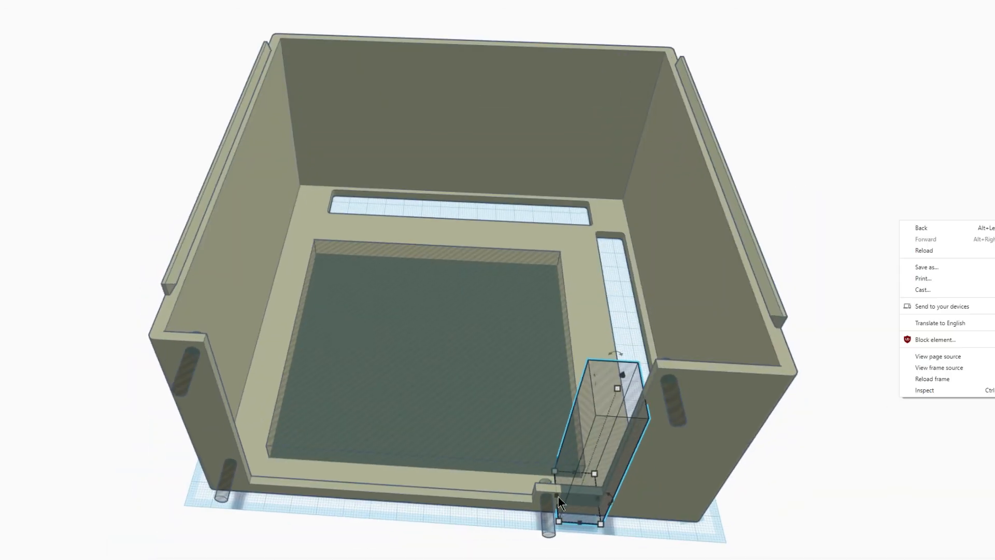